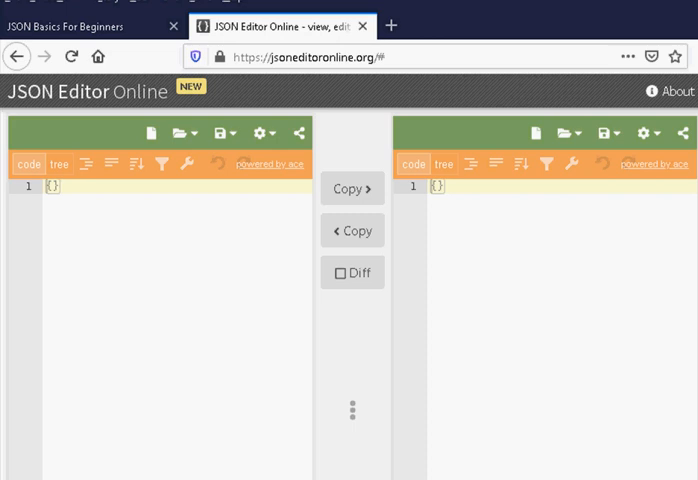
{"action": "mouse_move", "coordinate": [617, 132]}
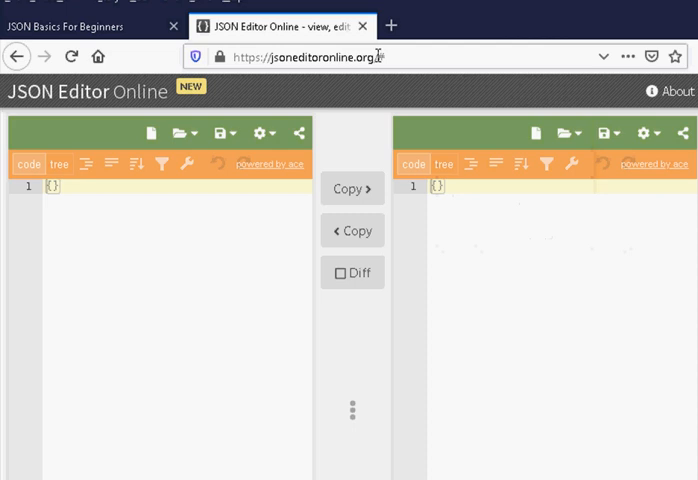
Start a new document and toggle tree then code view to enter the array.
{"action": "left_click", "coordinate": [71, 55]}
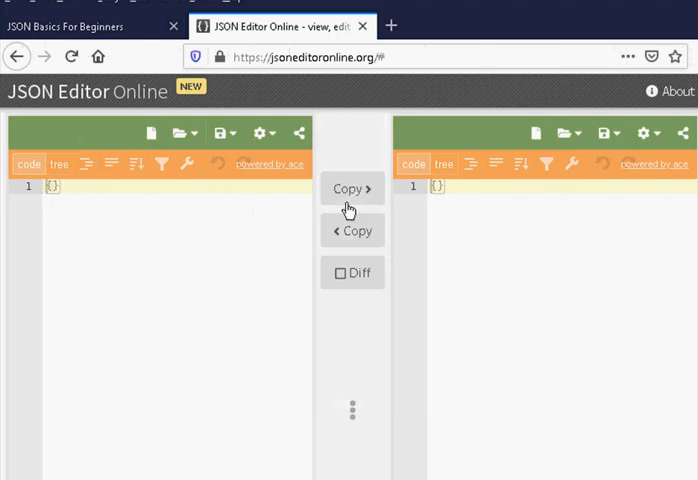
{"action": "mouse_move", "coordinate": [289, 200]}
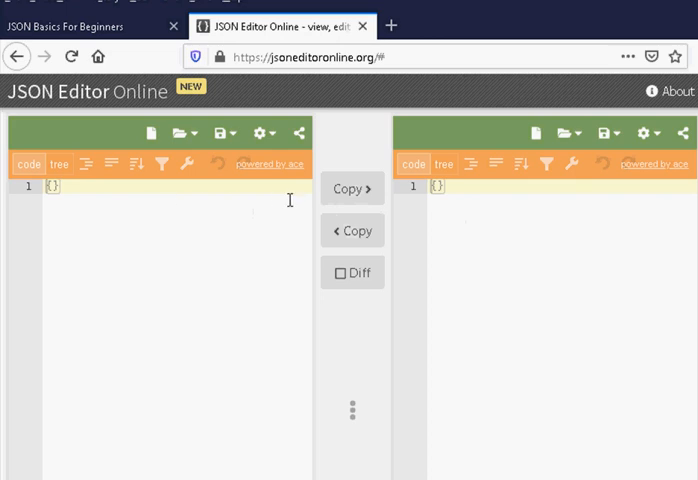
{"action": "mouse_move", "coordinate": [80, 199]}
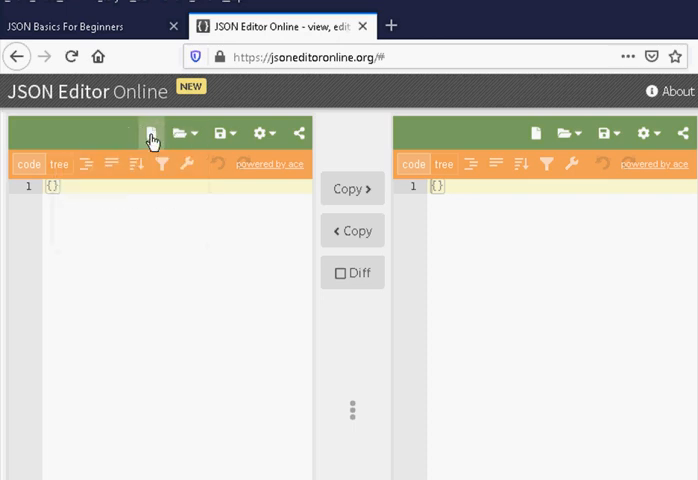
{"action": "mouse_move", "coordinate": [150, 133]}
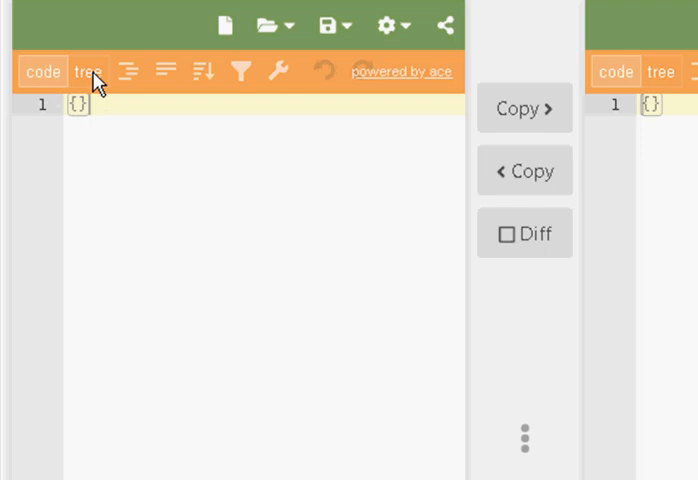
{"action": "left_click", "coordinate": [89, 70]}
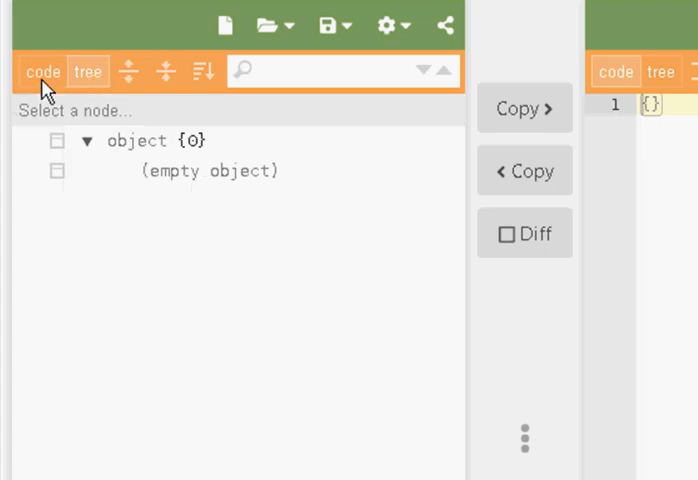
{"action": "left_click", "coordinate": [41, 71]}
{"action": "type", "text": "[{},{},{}]"}
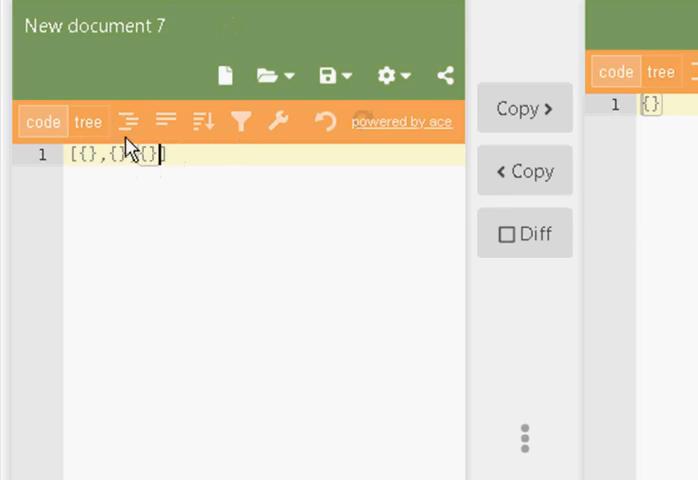
Toggle tree and code views to format the array, then edit the first {}.
{"action": "left_click", "coordinate": [88, 121]}
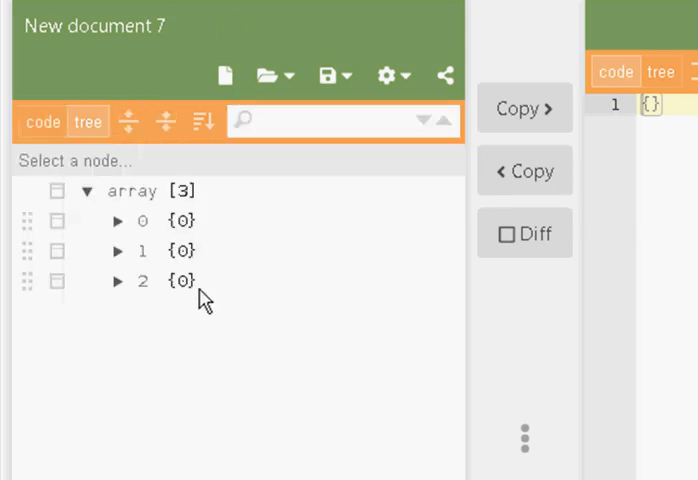
{"action": "mouse_move", "coordinate": [140, 243]}
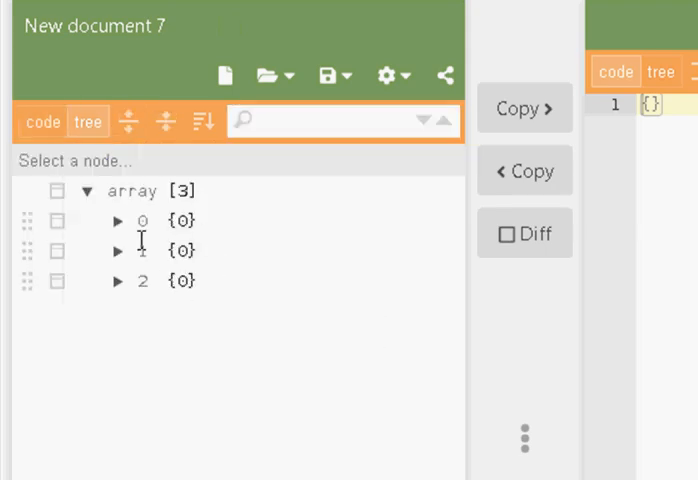
{"action": "left_click", "coordinate": [42, 121]}
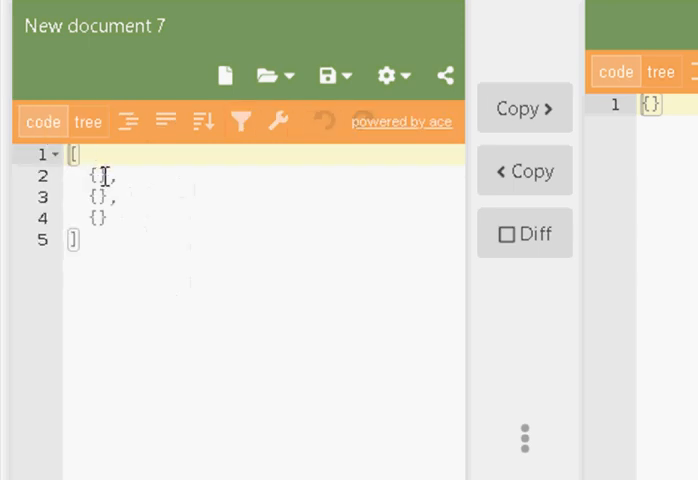
{"action": "left_click", "coordinate": [100, 175]}
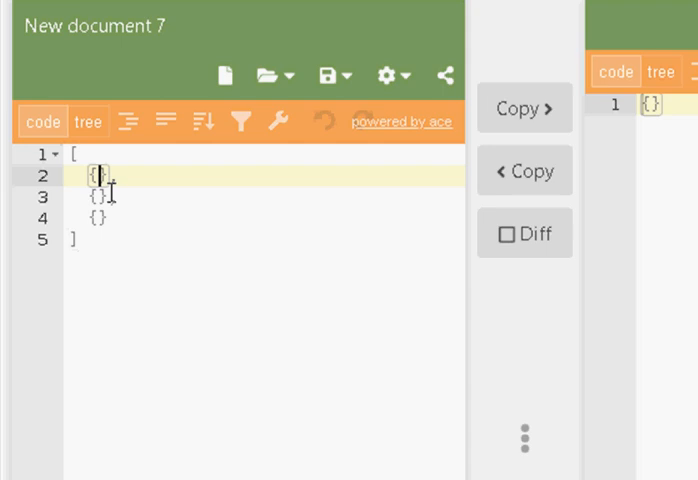
Type "name":"john", "DOB":"1/1/2000" and "Age":20 inside the first object's braces.
{"action": "type", "text": ","}
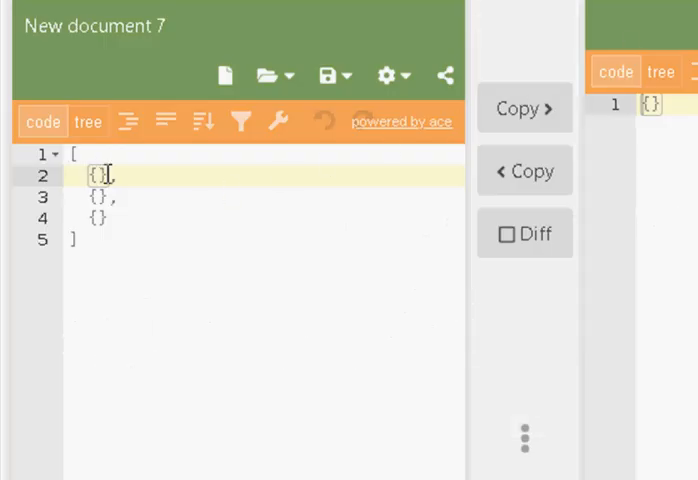
{"action": "type", "text": "\"name"}
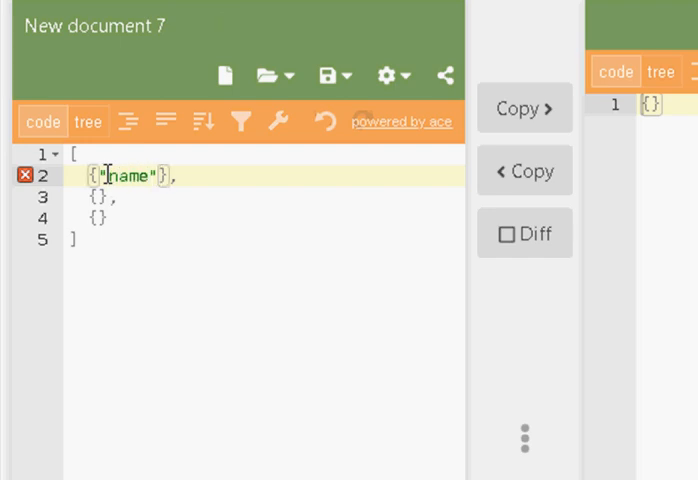
{"action": "type", "text": ":\"john\","}
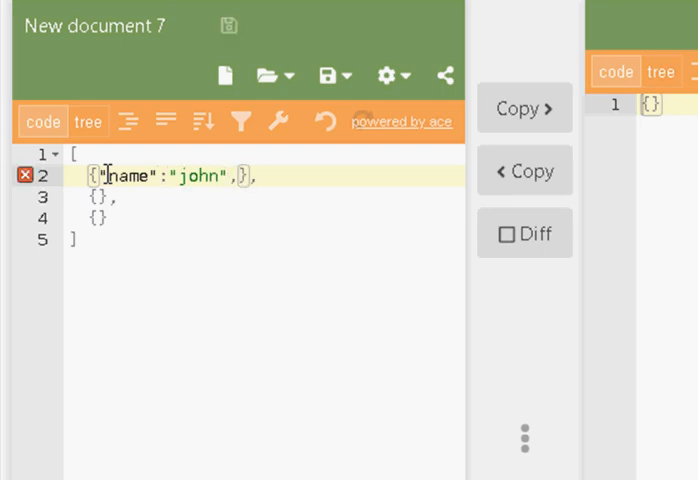
{"action": "type", "text": "\"DOB\":\"1\""}
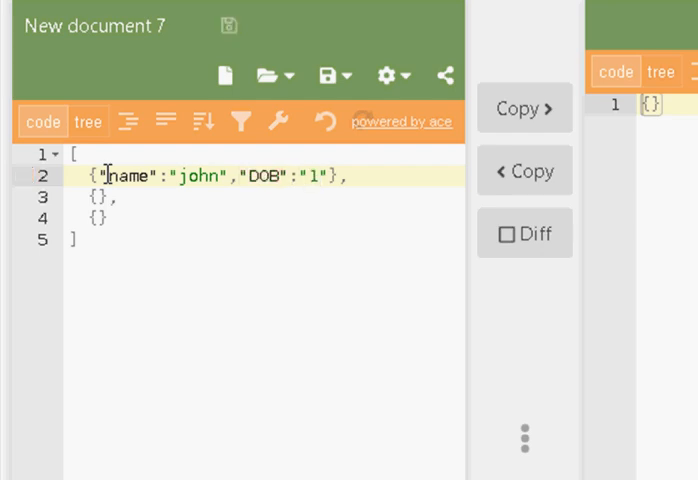
{"action": "type", "text": "/1/200"}
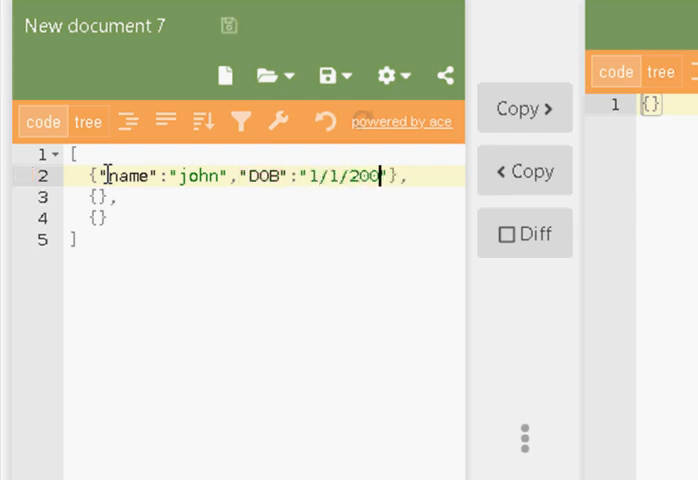
{"action": "type", "text": "0"}
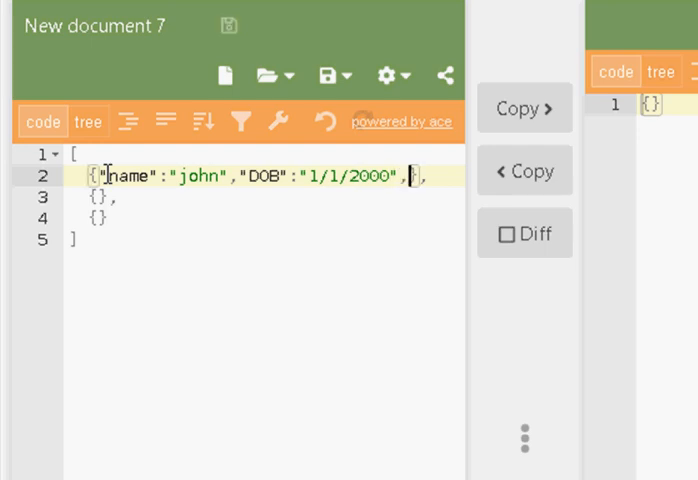
{"action": "type", "text": "Age\":"}
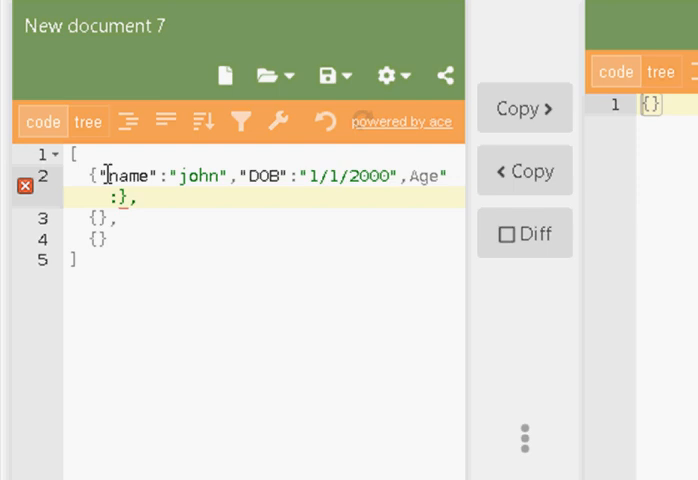
{"action": "type", "text": "20"}
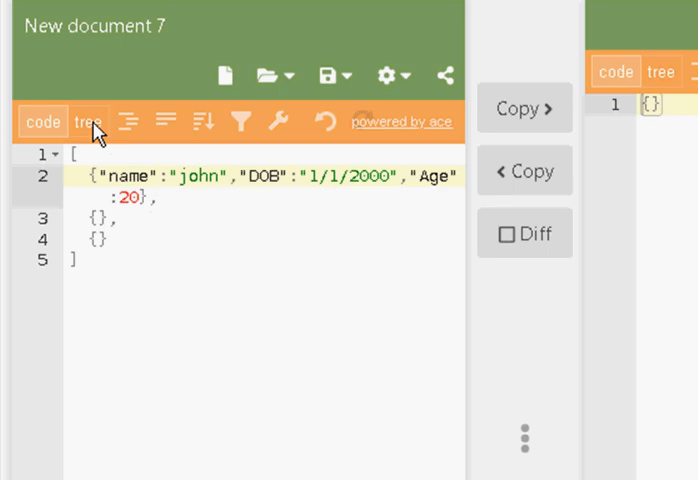
View the array as a tree, expand object 0, then toggle code and back to tree.
{"action": "left_click", "coordinate": [88, 121]}
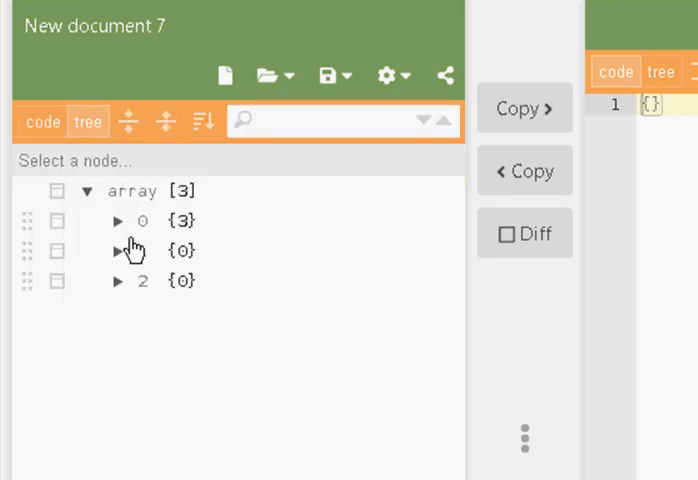
{"action": "left_click", "coordinate": [118, 220]}
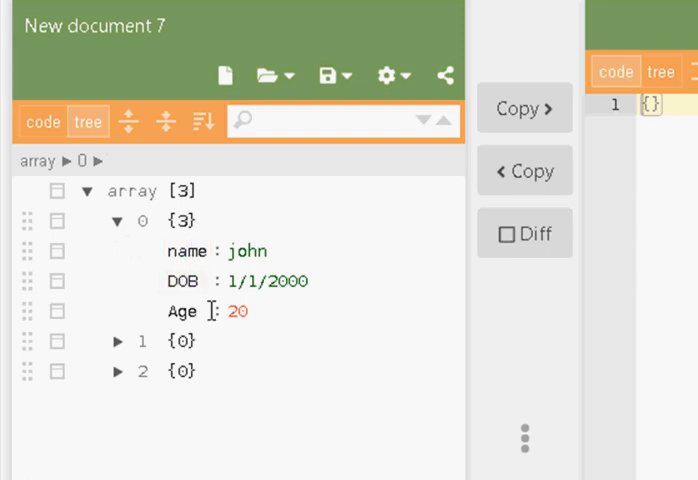
{"action": "double_click", "coordinate": [238, 311]}
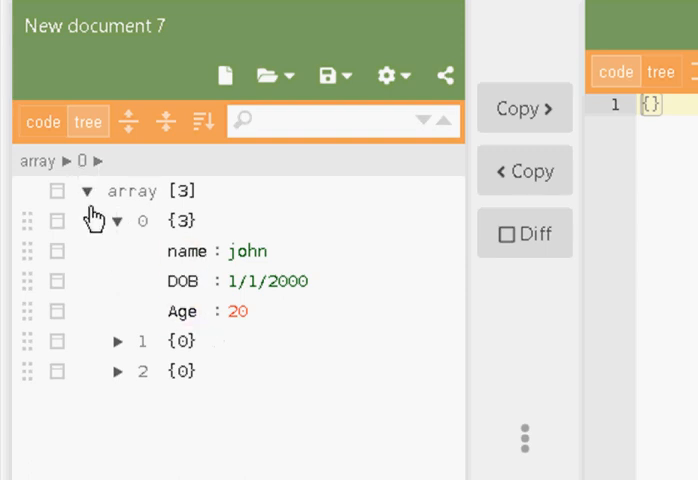
{"action": "left_click", "coordinate": [42, 121]}
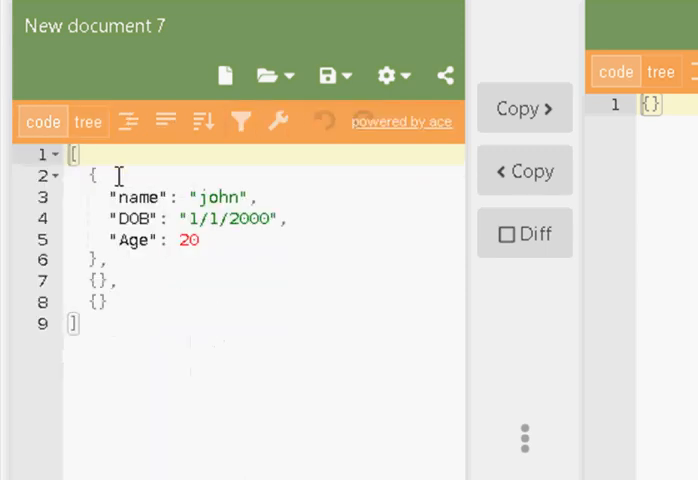
{"action": "left_click", "coordinate": [88, 121]}
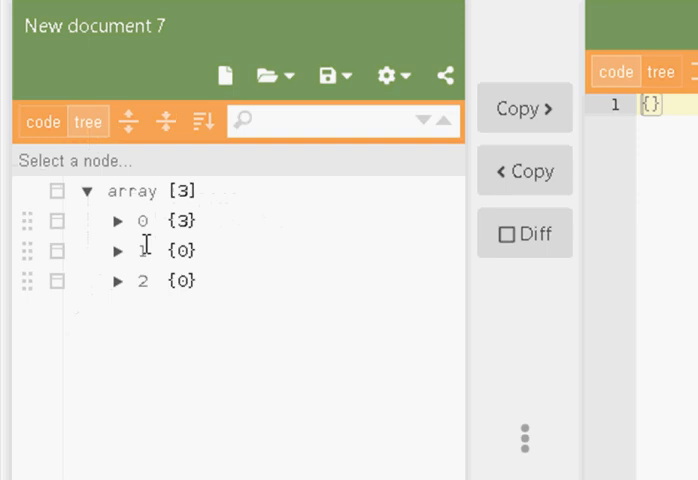
{"action": "mouse_move", "coordinate": [120, 255]}
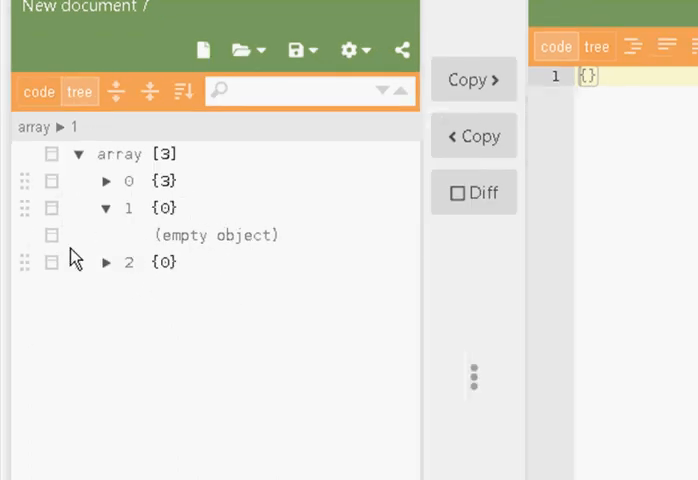
Add a Name field with value Jim to the second object.
{"action": "left_click", "coordinate": [51, 235]}
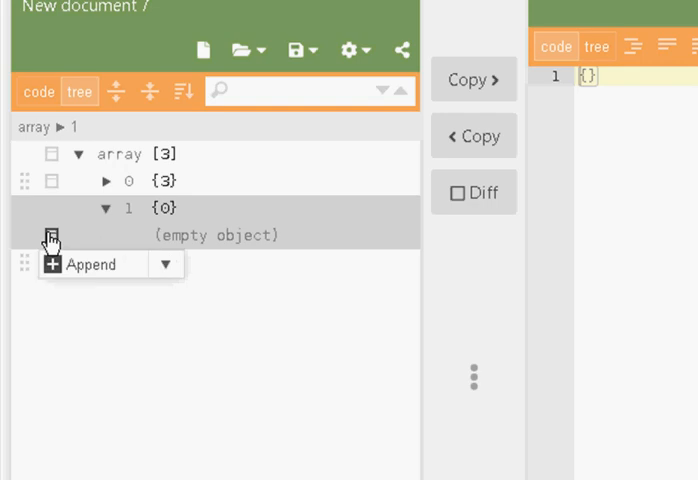
{"action": "left_click", "coordinate": [166, 264]}
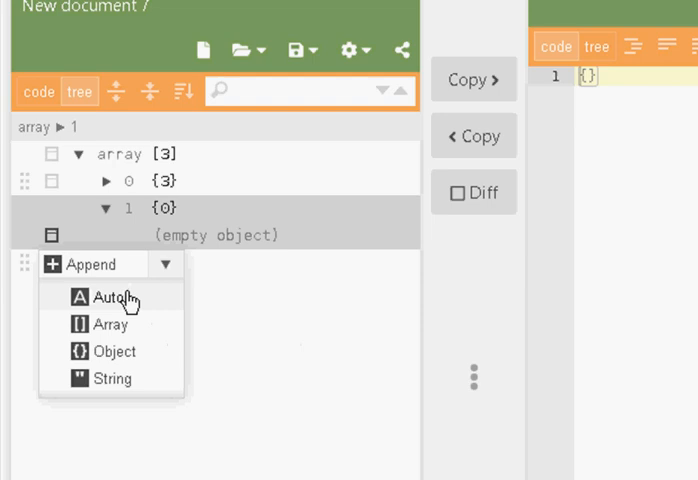
{"action": "left_click", "coordinate": [104, 297]}
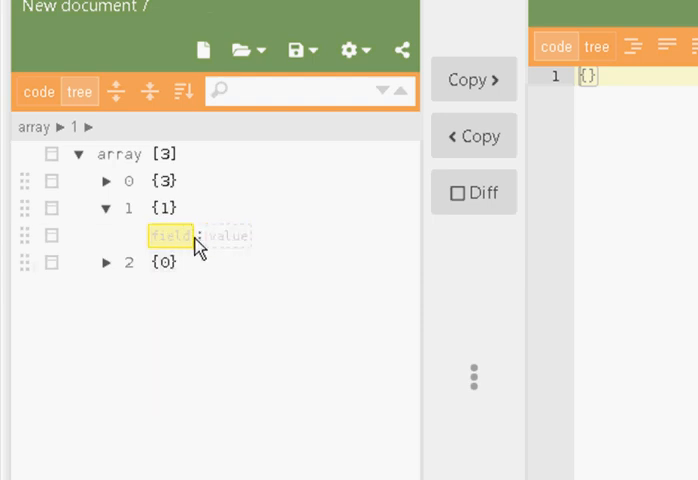
{"action": "type", "text": "Age"}
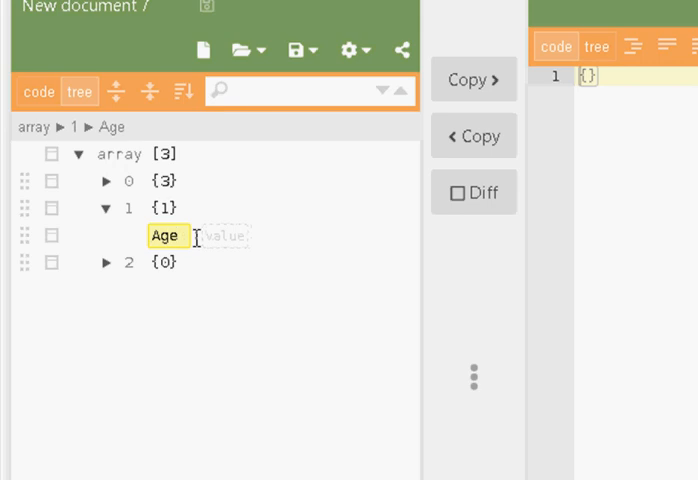
{"action": "left_click", "coordinate": [228, 236]}
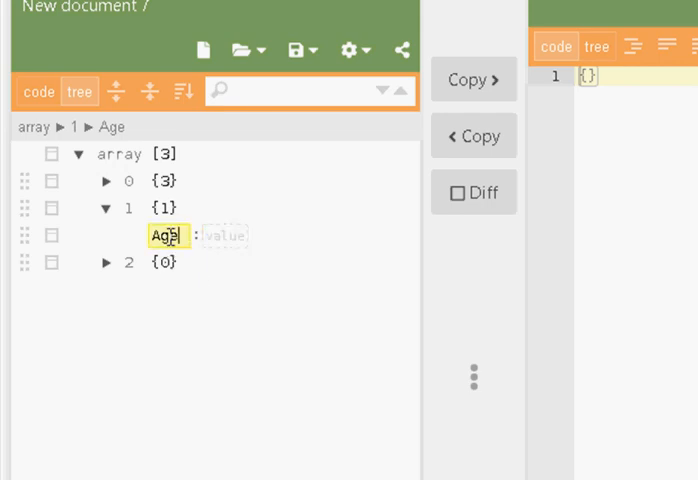
{"action": "type", "text": "Name"}
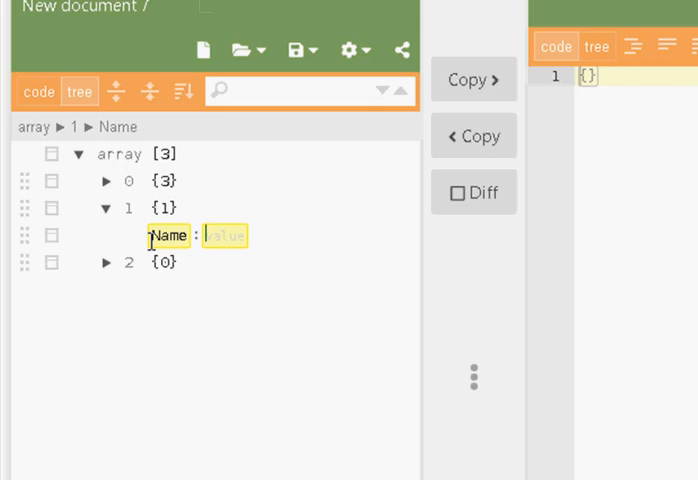
{"action": "type", "text": "Jim"}
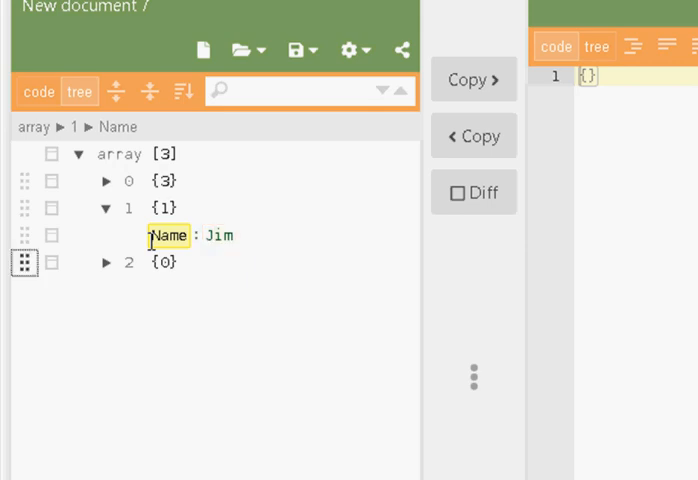
{"action": "left_click", "coordinate": [52, 238]}
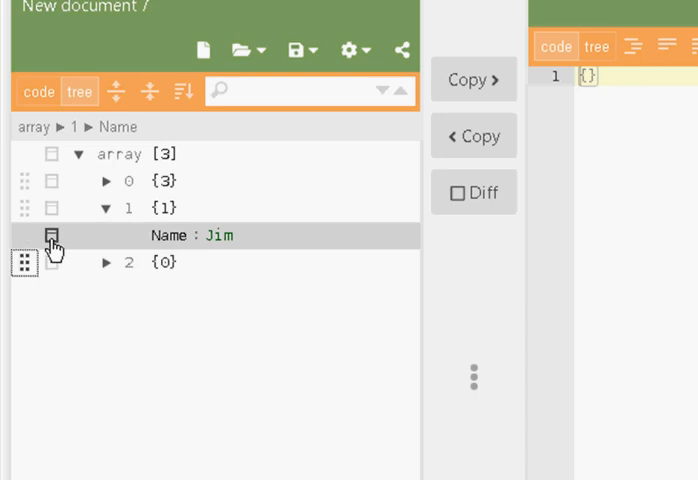
Append a DOB field with value 21/2/1990 after Jim's Name.
{"action": "left_click", "coordinate": [51, 235]}
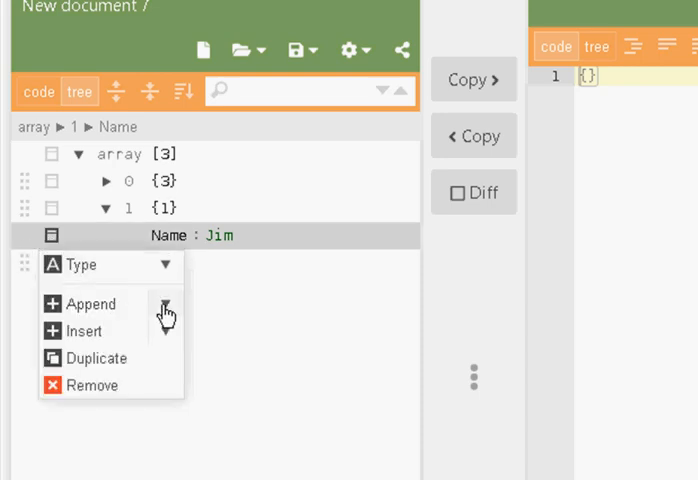
{"action": "left_click", "coordinate": [91, 303]}
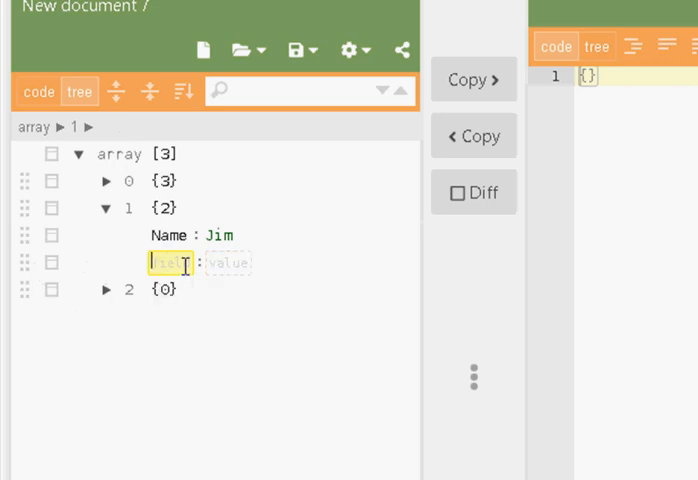
{"action": "type", "text": "DO"}
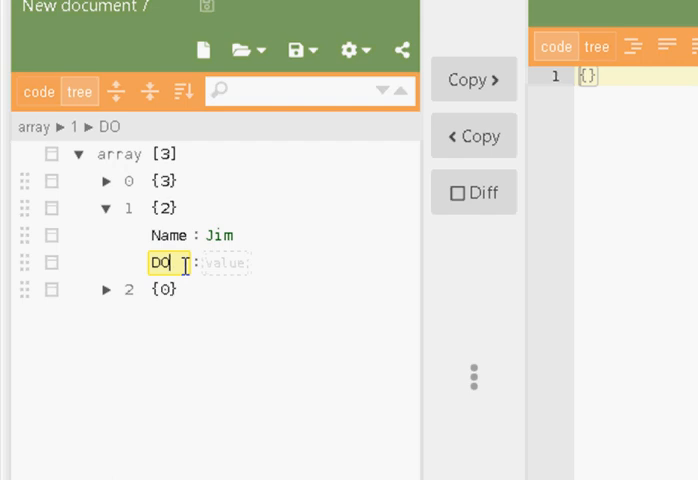
{"action": "type", "text": "B"}
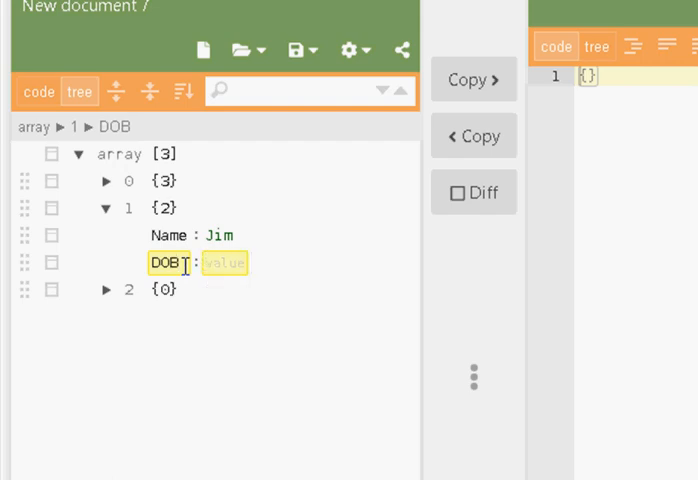
{"action": "type", "text": "21/2"}
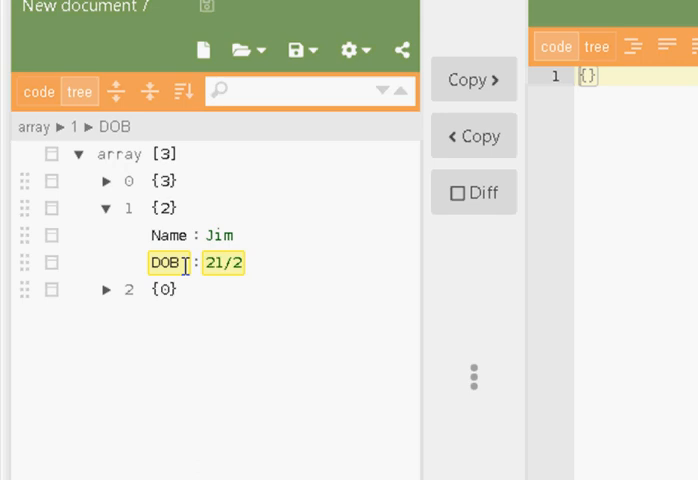
{"action": "type", "text": "/"}
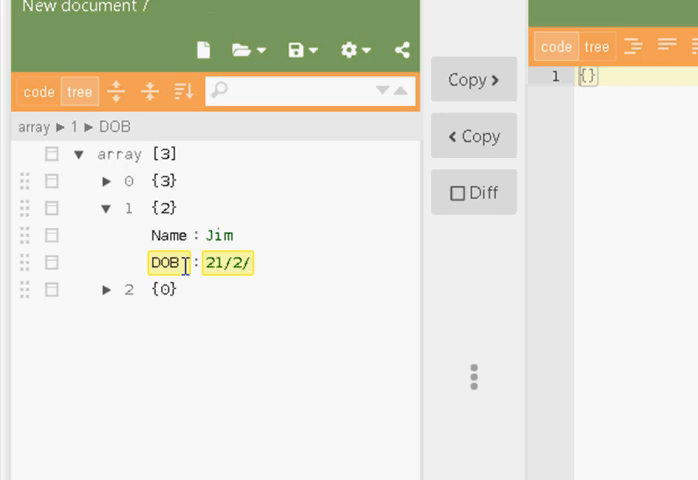
{"action": "type", "text": "1990"}
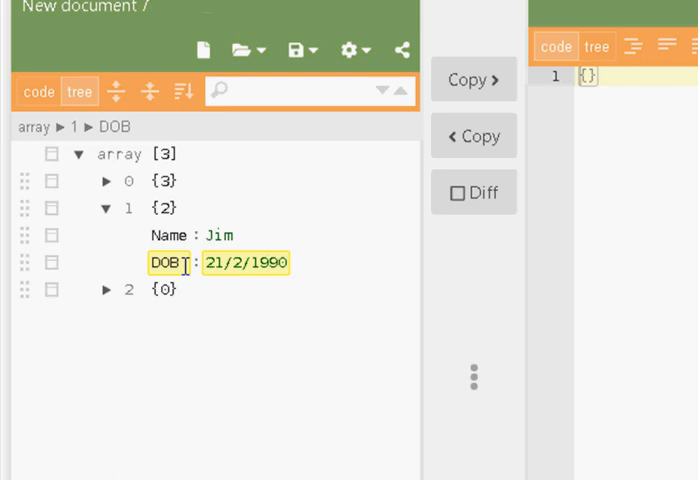
{"action": "left_click", "coordinate": [168, 236]}
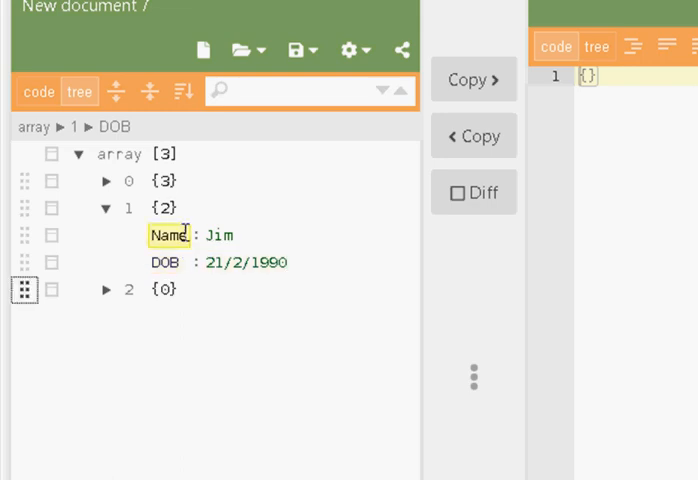
Add Age 30 to Jim's object, checking the result in code view.
{"action": "left_click", "coordinate": [38, 91]}
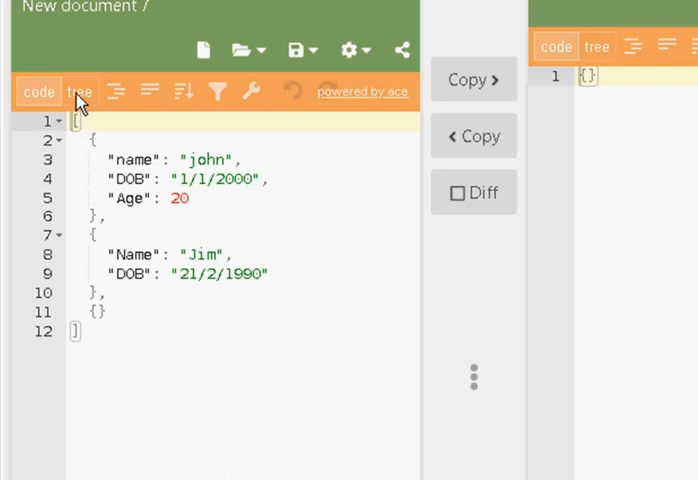
{"action": "left_click", "coordinate": [79, 91]}
{"action": "type", "text": "30"}
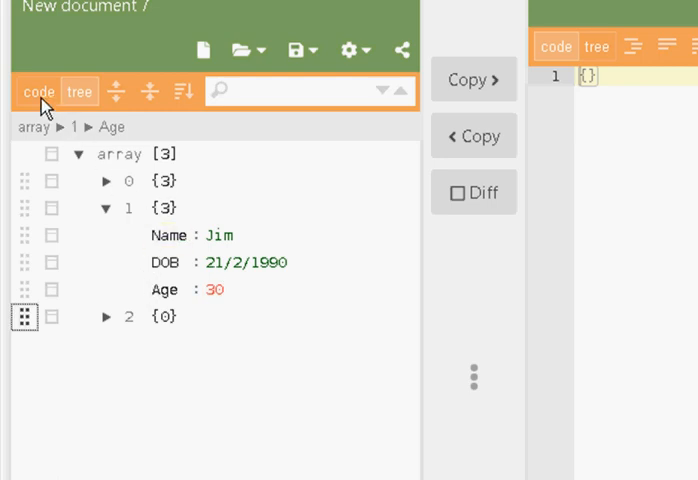
{"action": "left_click", "coordinate": [39, 91]}
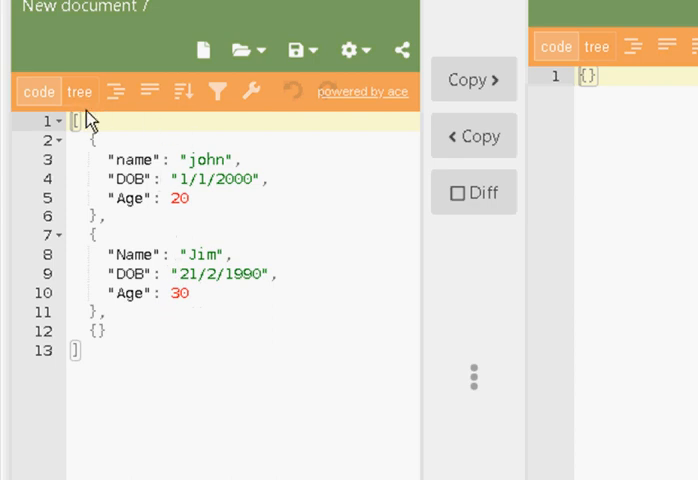
In tree view, append fields to the empty third object for Jane.
{"action": "left_click", "coordinate": [79, 91]}
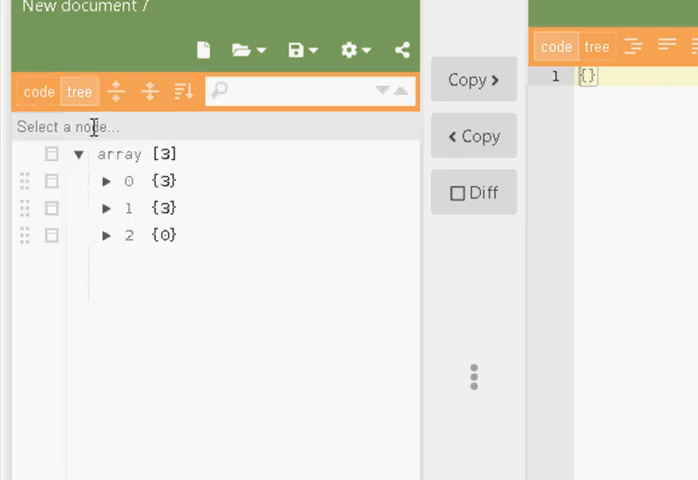
{"action": "left_click", "coordinate": [110, 234]}
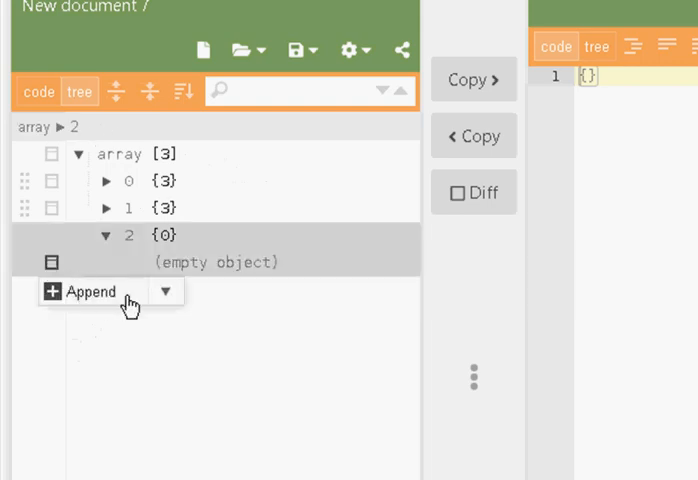
{"action": "left_click", "coordinate": [86, 291]}
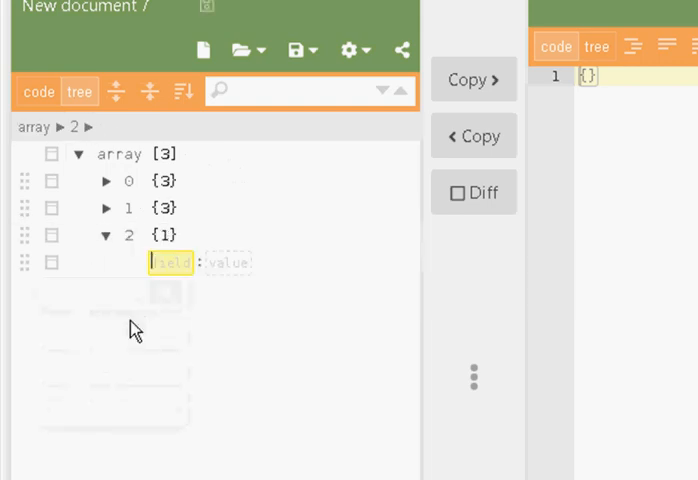
{"action": "left_click", "coordinate": [22, 91]}
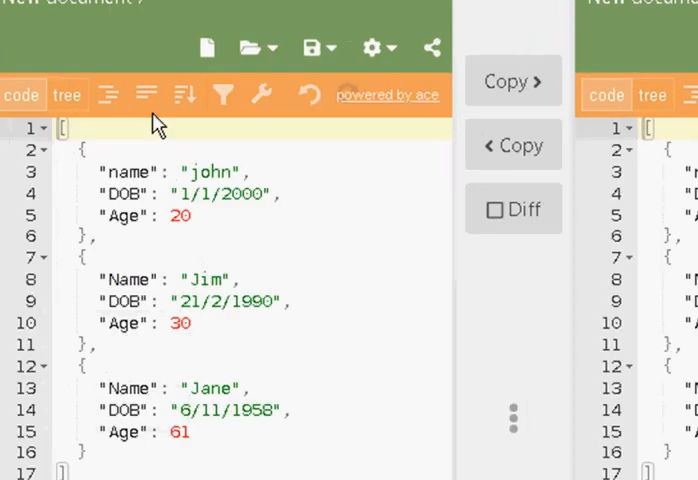
{"action": "mouse_move", "coordinate": [146, 95]}
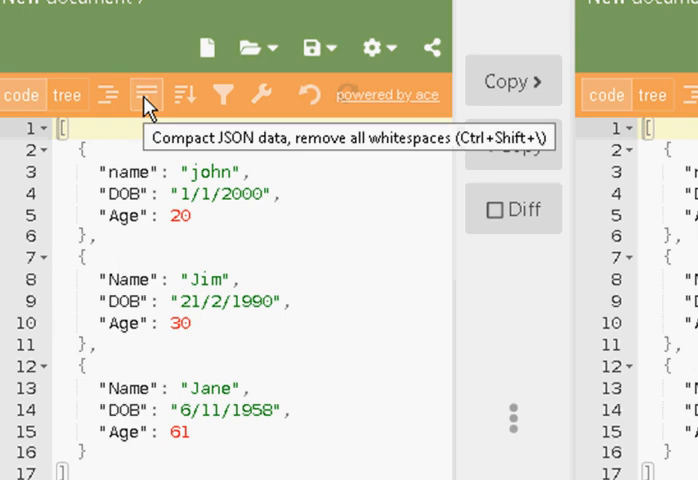
Compact the array onto one line, then restore its indented format.
{"action": "left_click", "coordinate": [148, 95]}
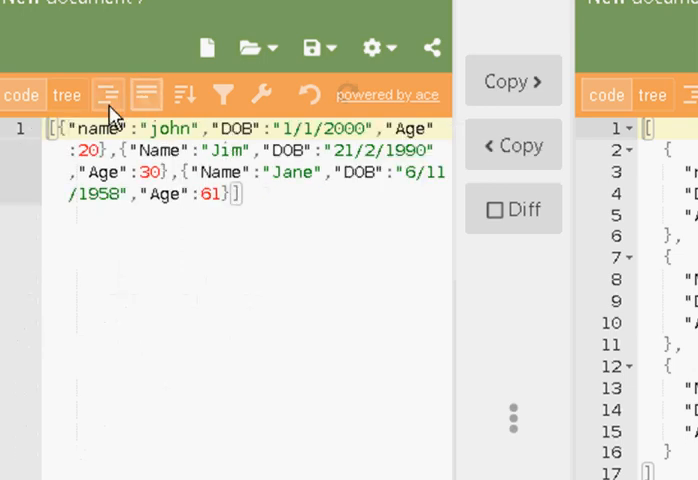
{"action": "left_click", "coordinate": [108, 94]}
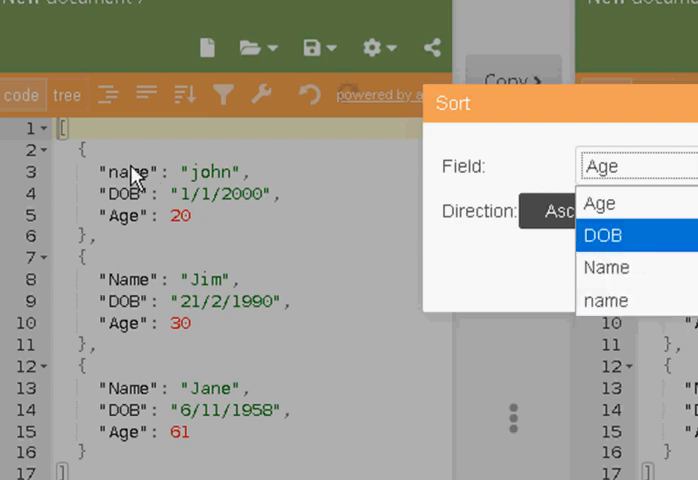
{"action": "mouse_move", "coordinate": [143, 342]}
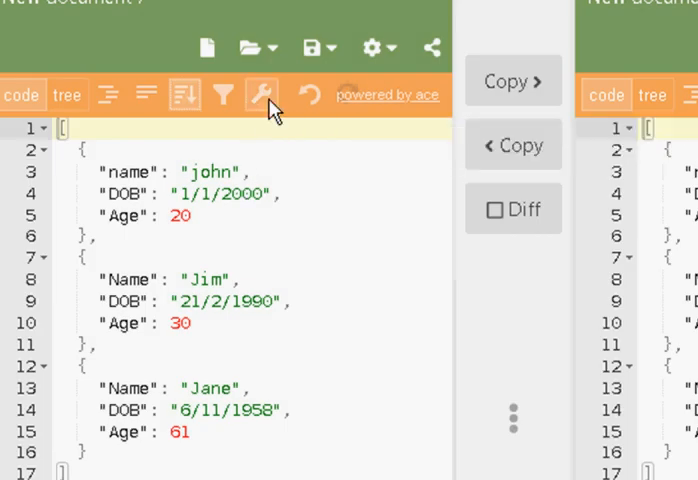
{"action": "mouse_move", "coordinate": [261, 95]}
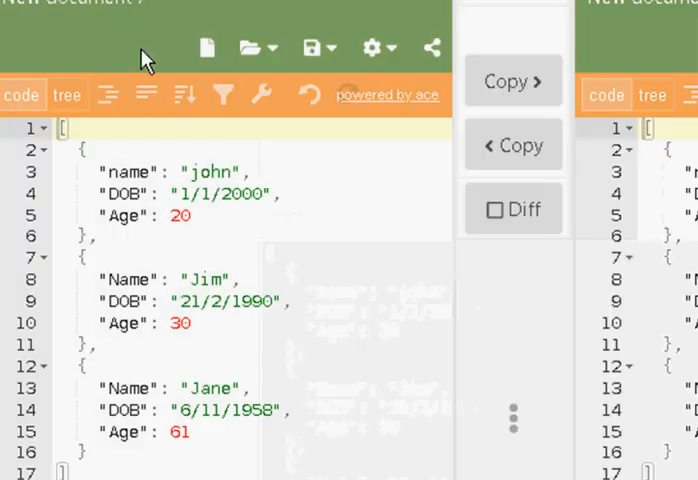
{"action": "mouse_move", "coordinate": [203, 47]}
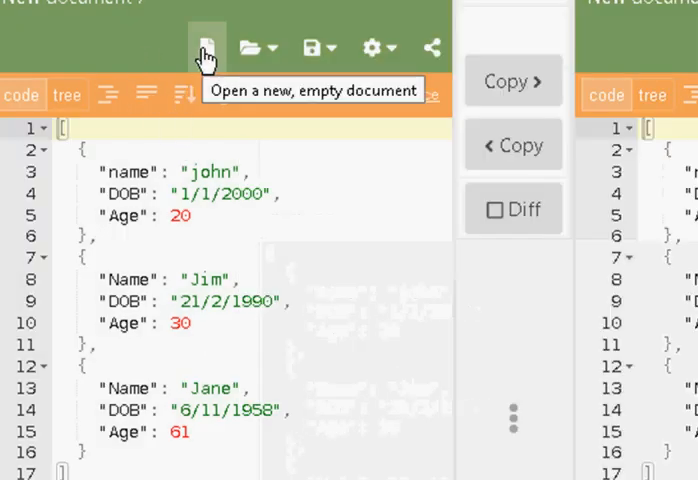
{"action": "left_click", "coordinate": [256, 47]}
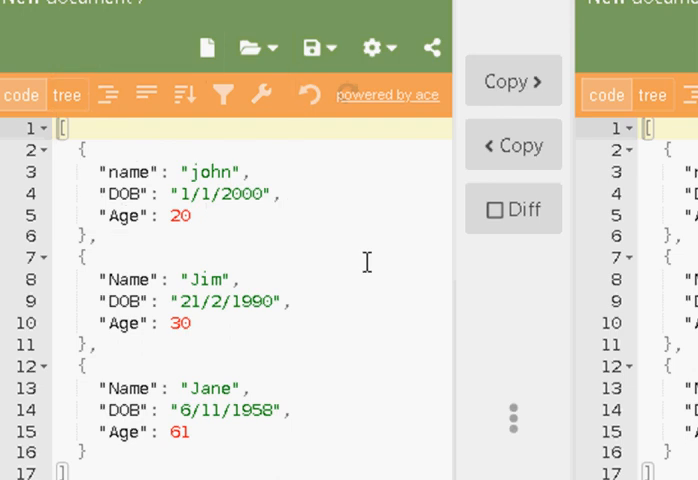
{"action": "mouse_move", "coordinate": [310, 263]}
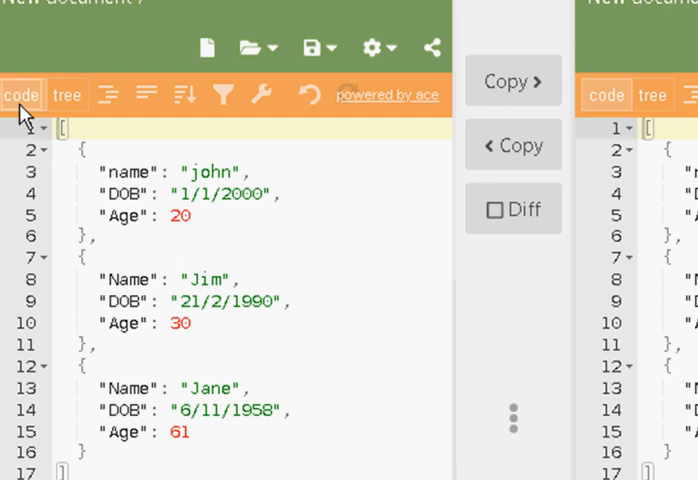
{"action": "mouse_move", "coordinate": [123, 183]}
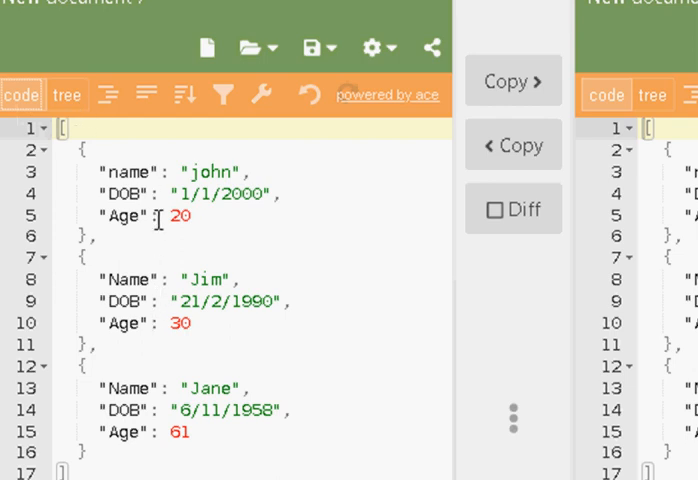
{"action": "mouse_move", "coordinate": [200, 194]}
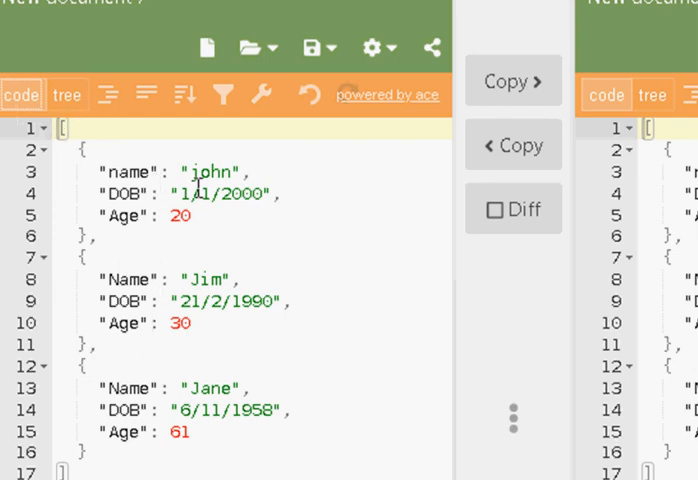
Switch to tree view and collapse the array to its single top-level entry.
{"action": "left_click", "coordinate": [66, 95]}
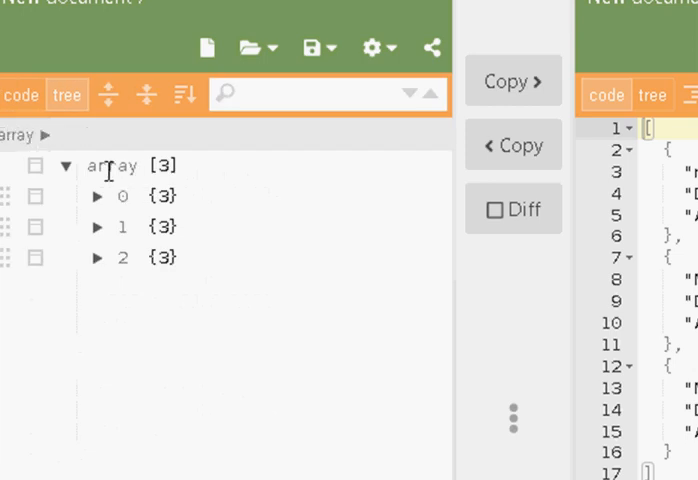
{"action": "left_click", "coordinate": [70, 165]}
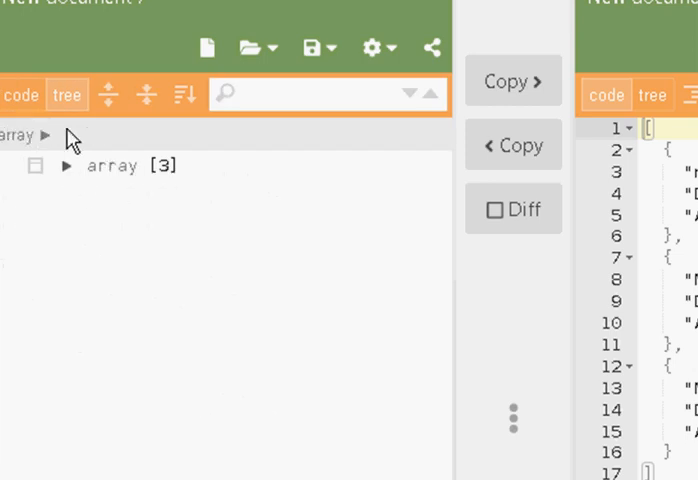